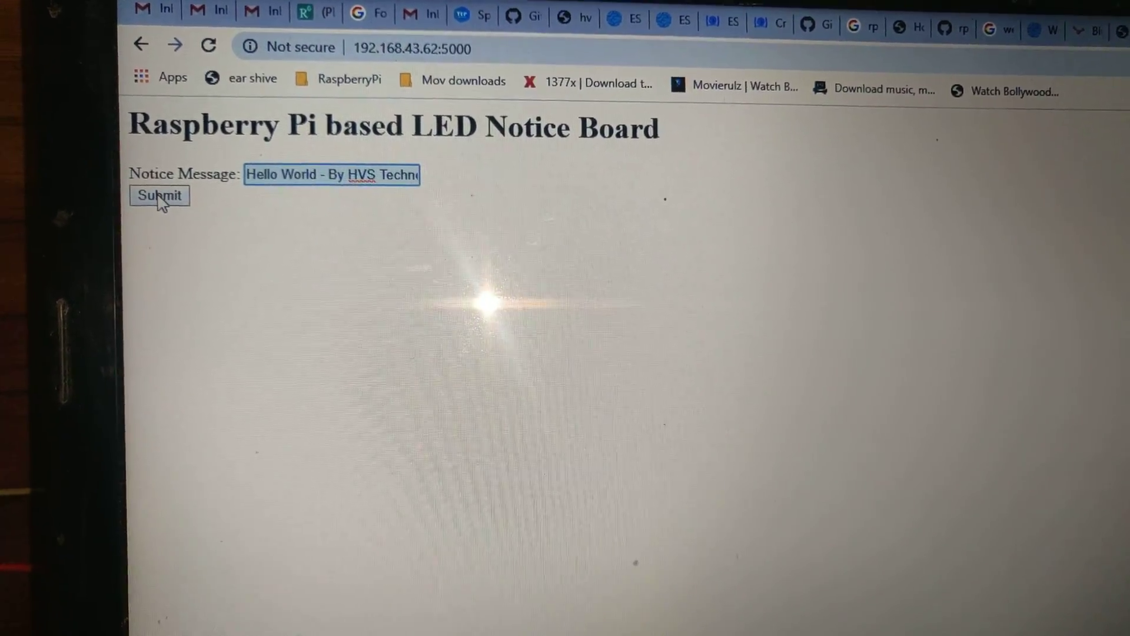
# Submit the 'Hello World - By HVS Technologies - STAY HOME - STAY SAFE' notice and get the success confirmation
pyautogui.click(159, 195)
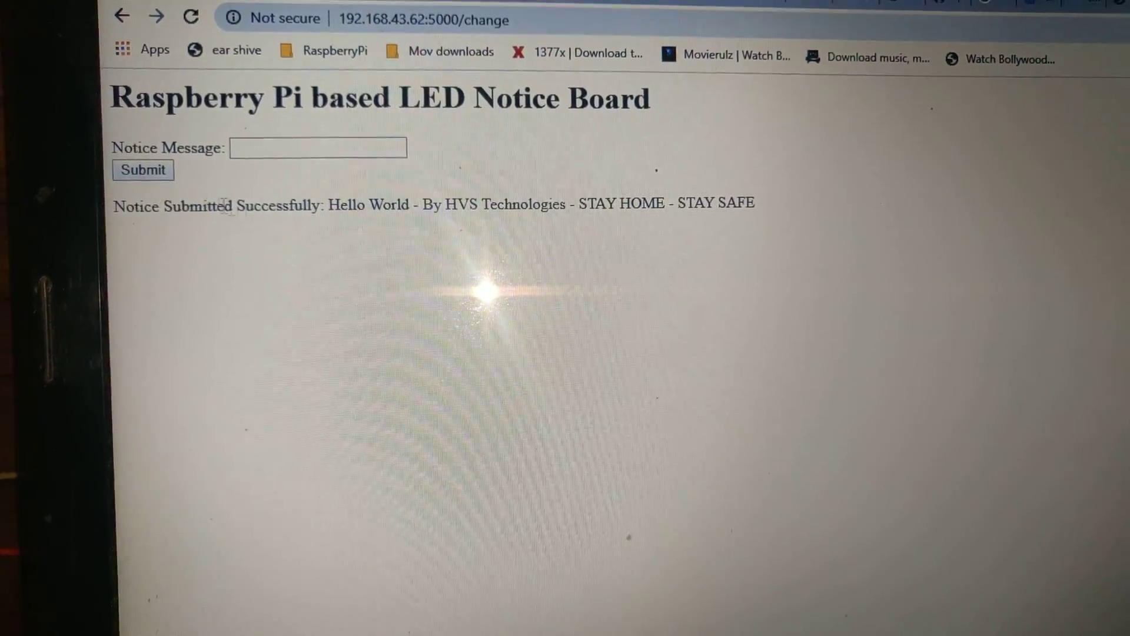